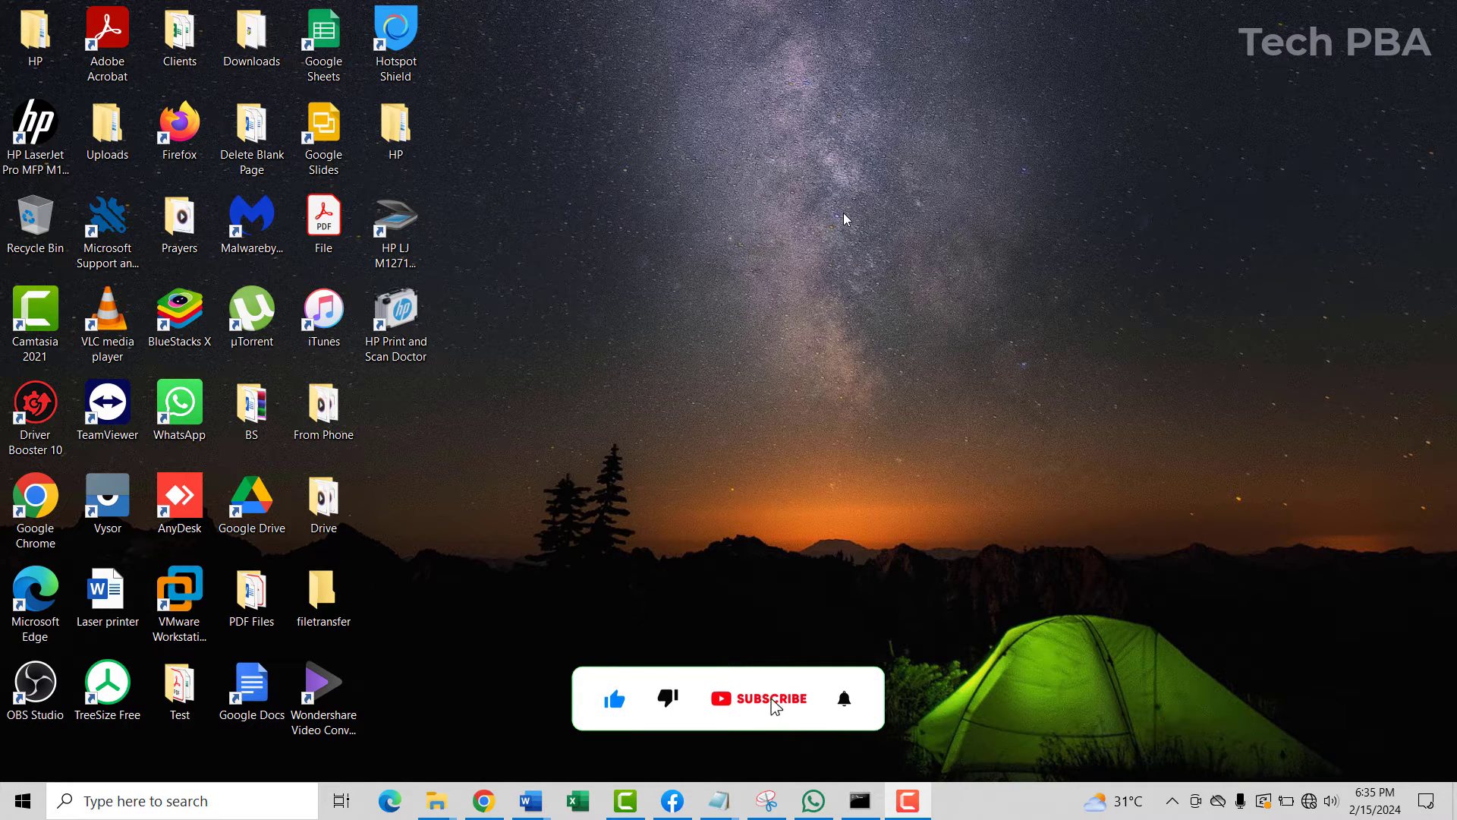
Step: Launch On-Screen Keyboard from the Windows Ease of Access folder in the Start menu's W section
{"action": "left_click", "coordinate": [773, 698]}
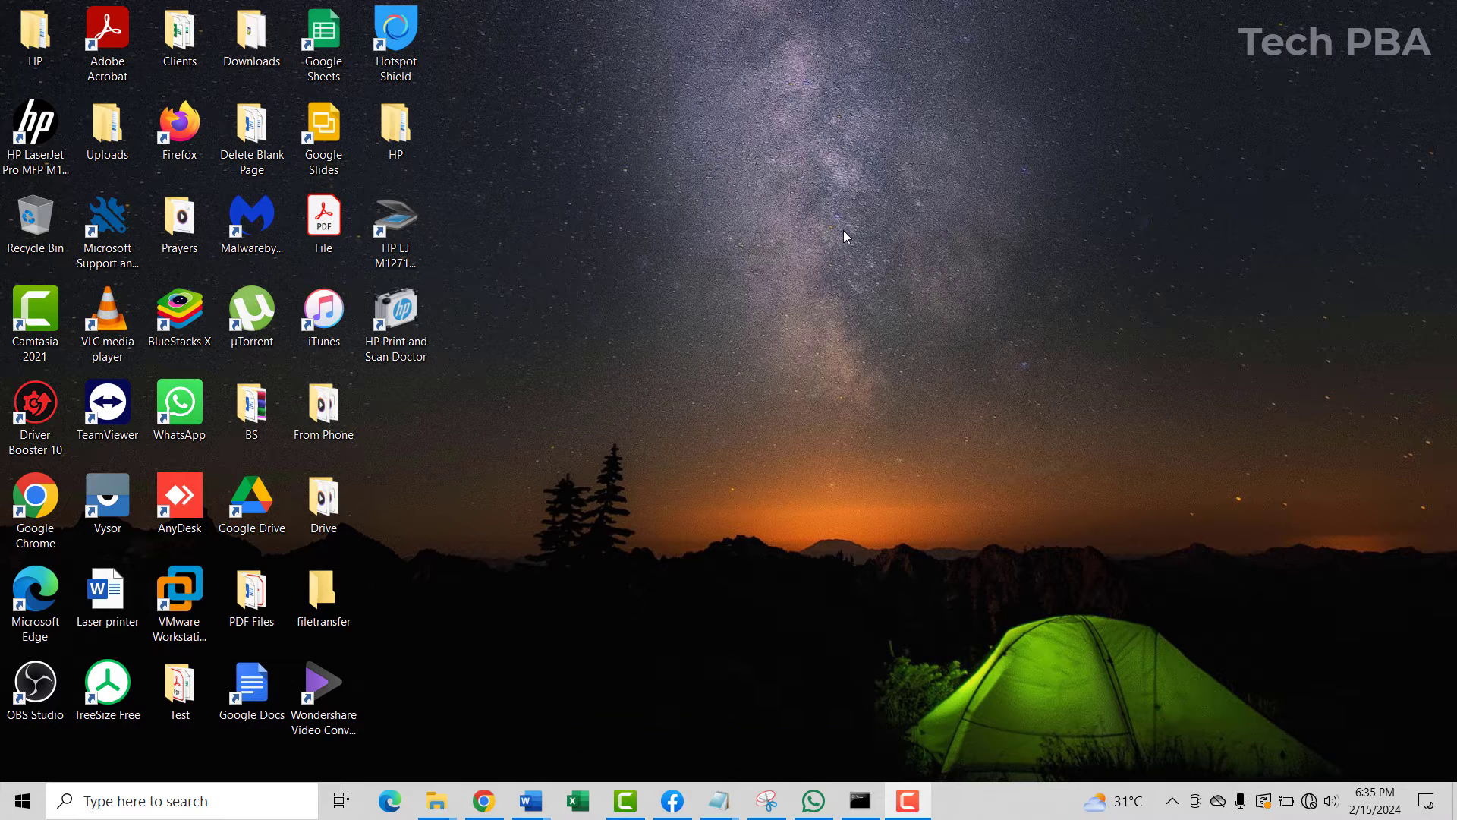
{"action": "mouse_move", "coordinate": [698, 600]}
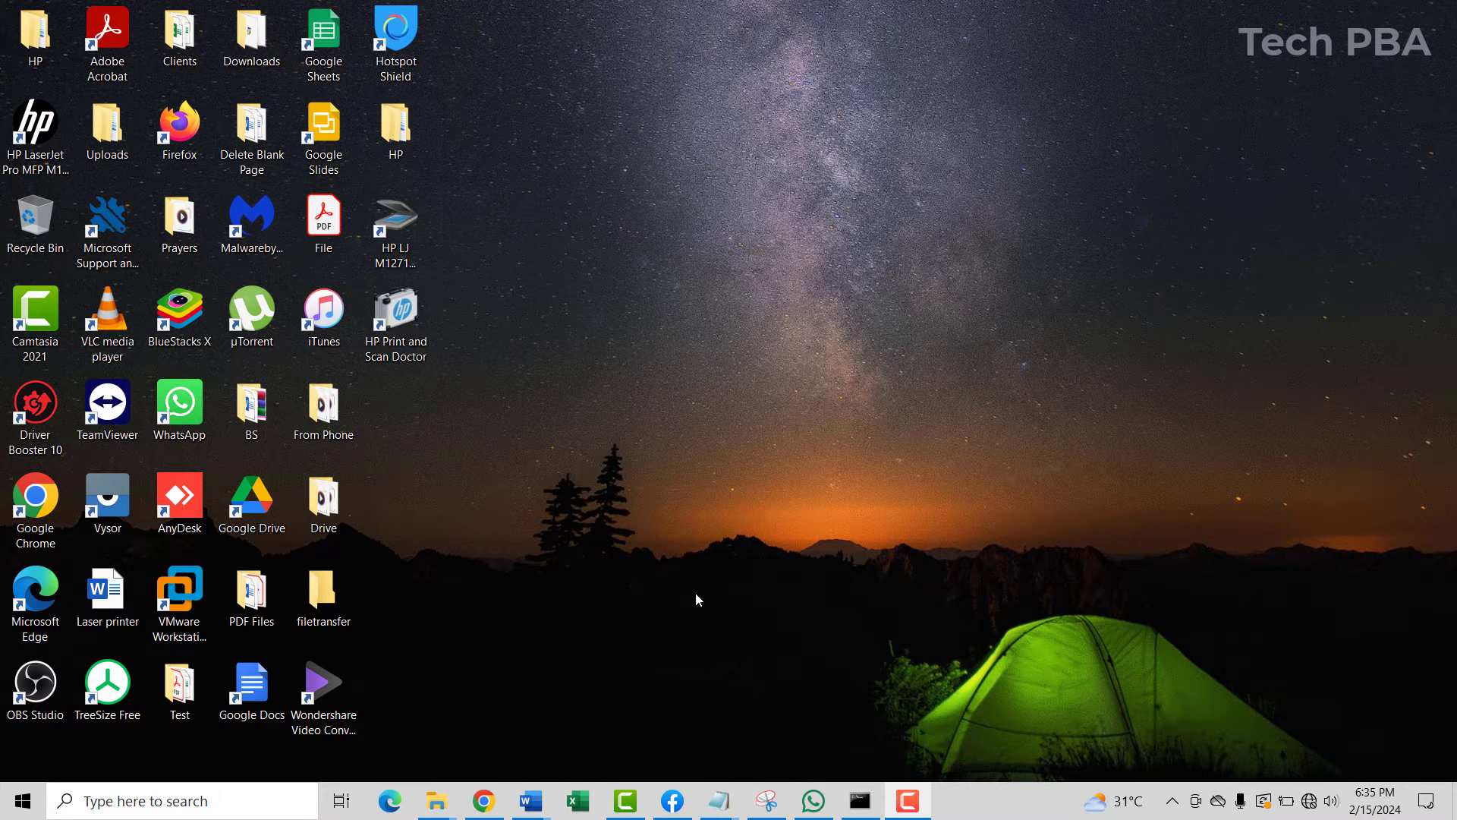
{"action": "mouse_move", "coordinate": [603, 686]}
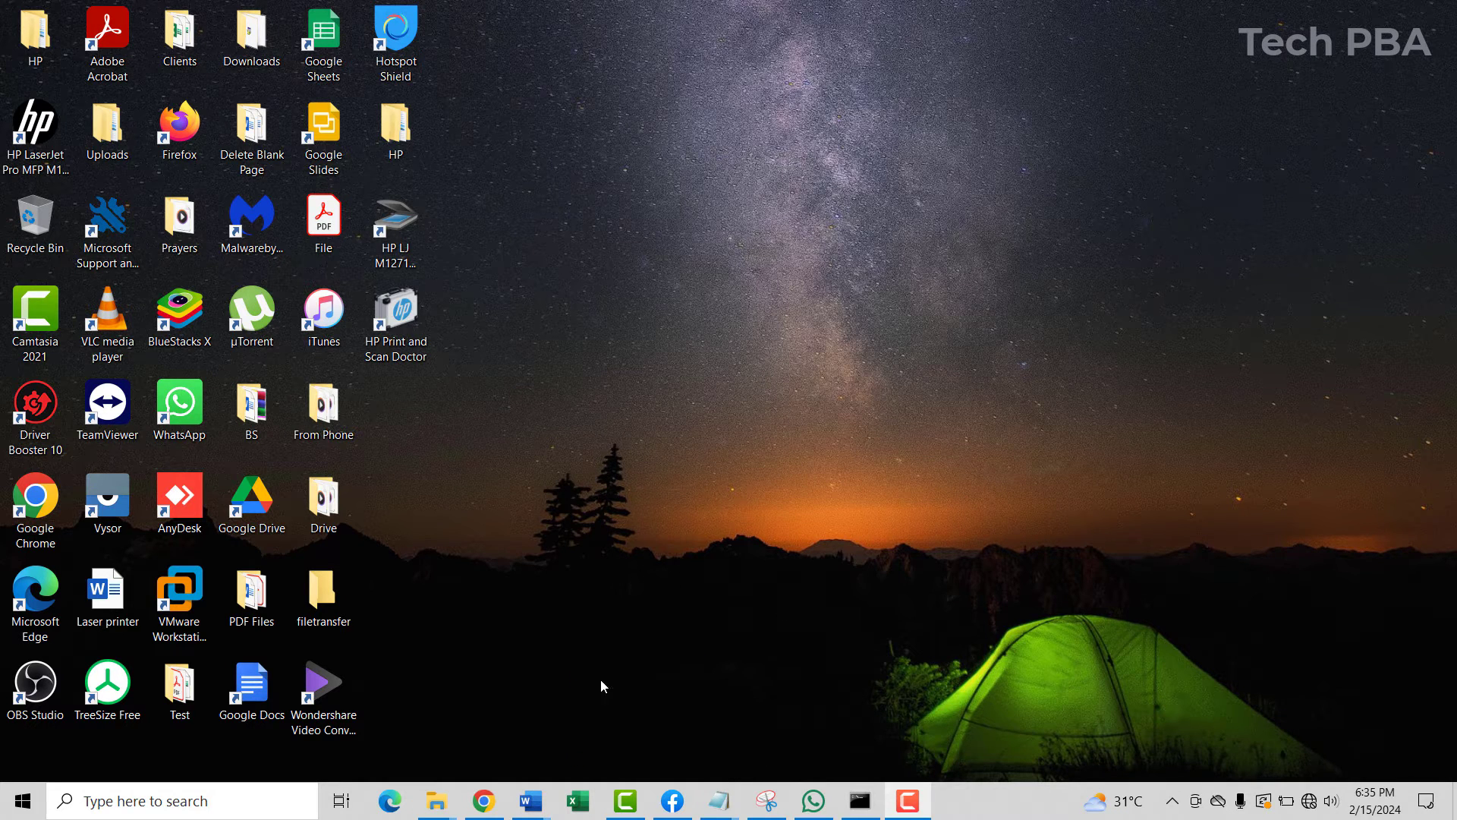
{"action": "mouse_move", "coordinate": [657, 626]}
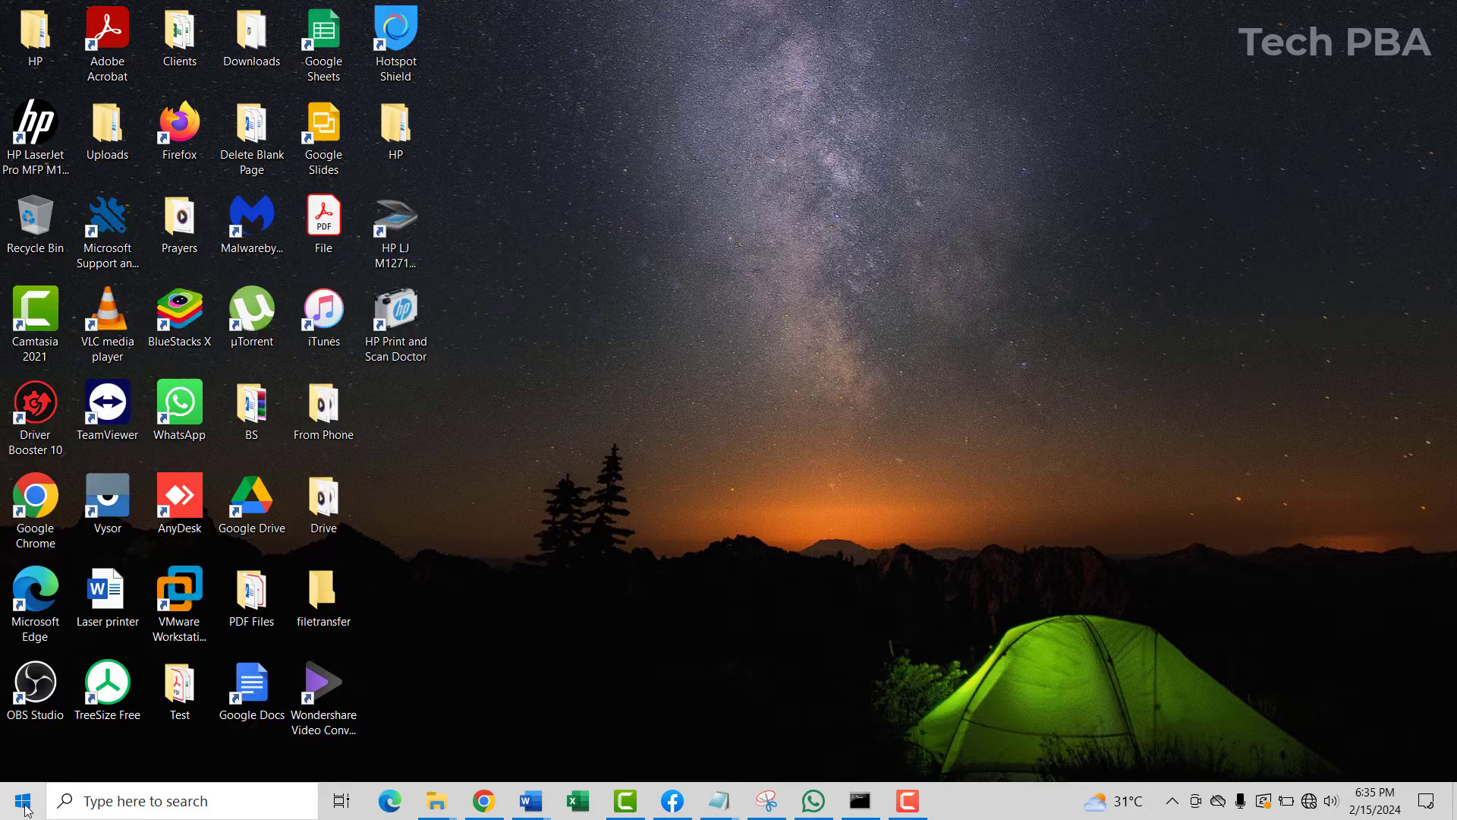
{"action": "left_click", "coordinate": [28, 799]}
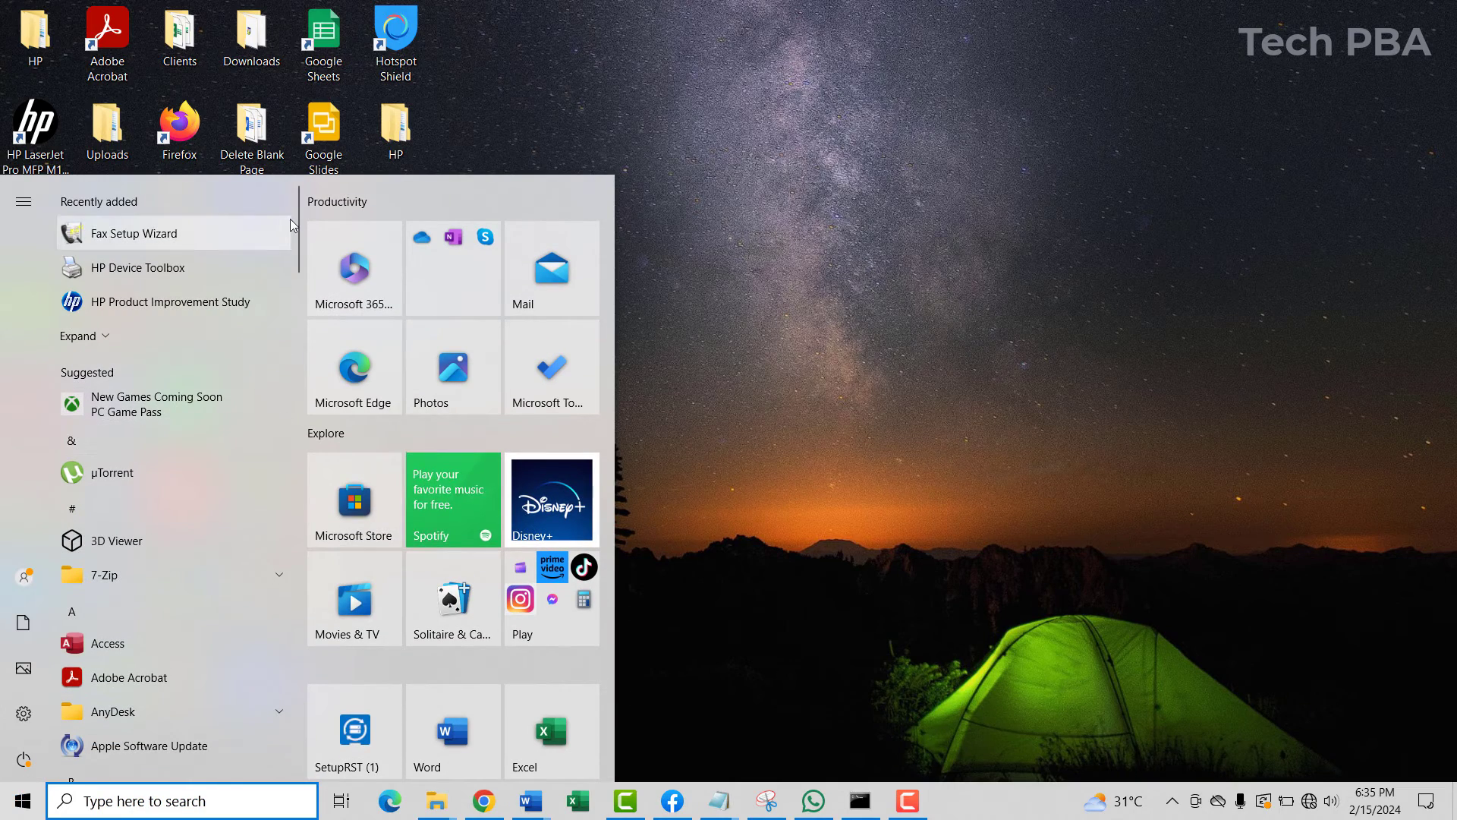
{"action": "scroll", "scroll_direction": "down", "scroll_amount": 3}
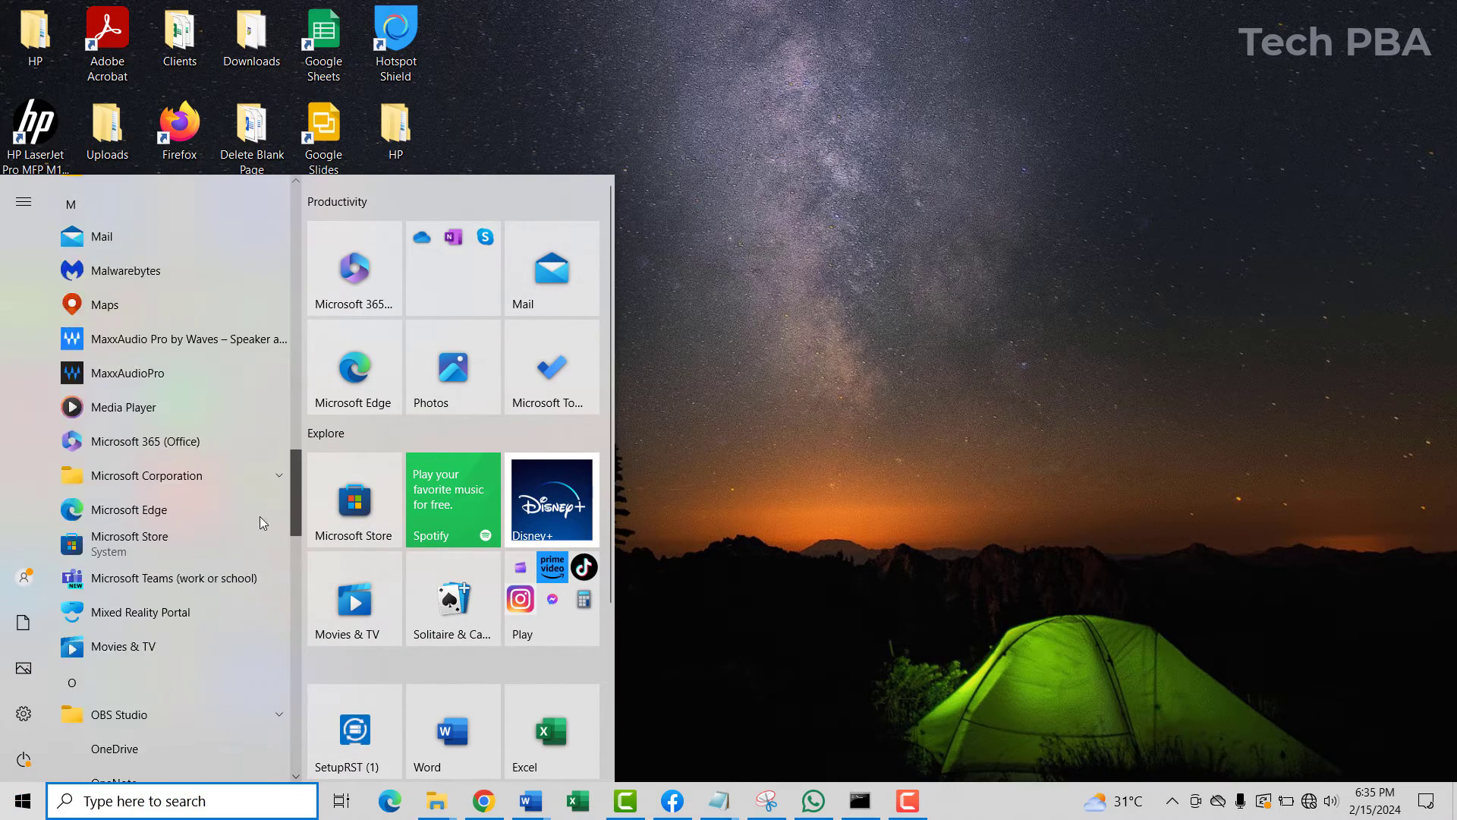
{"action": "scroll", "scroll_direction": "down", "scroll_amount": 3}
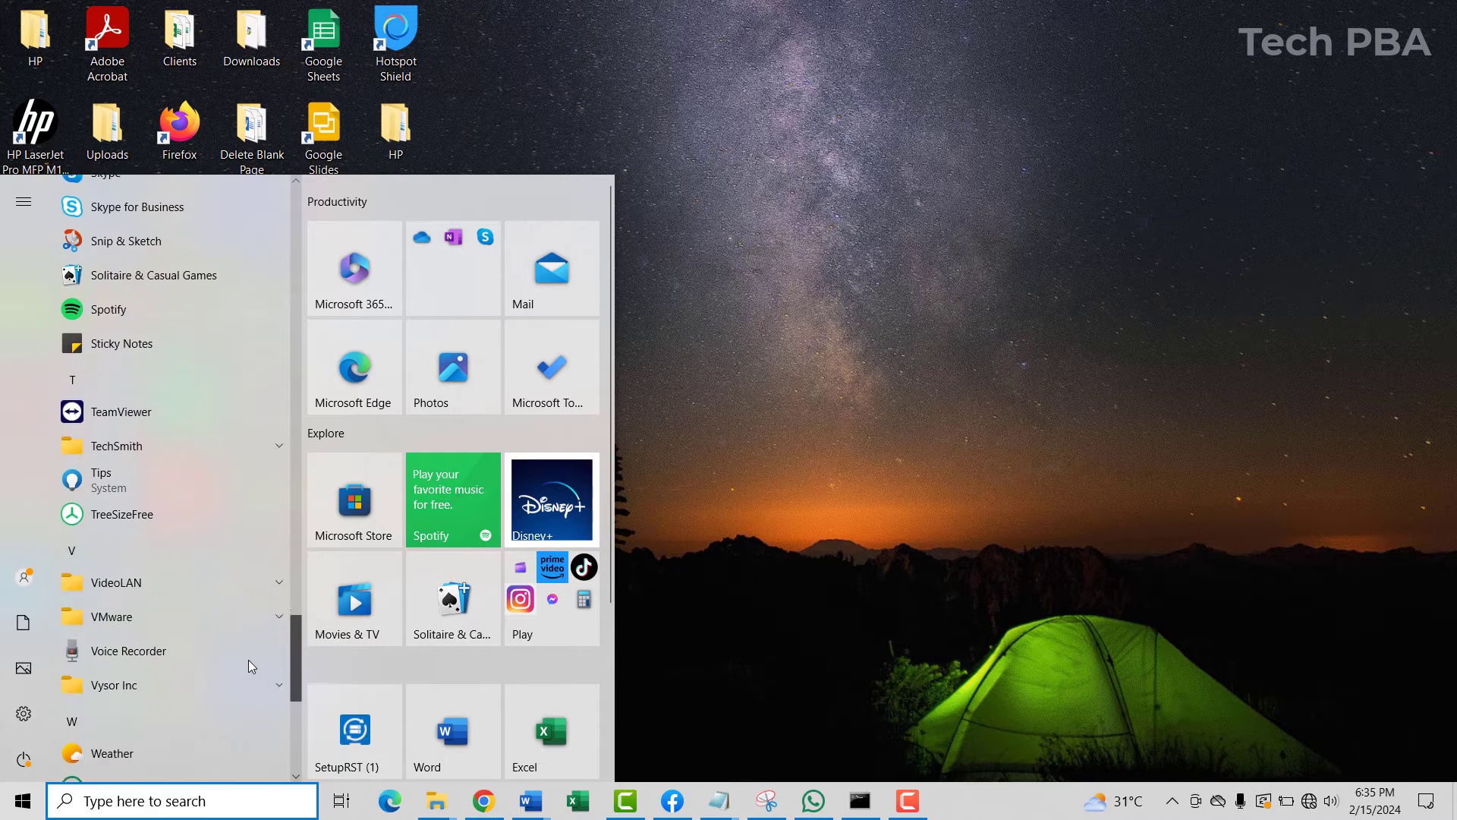
{"action": "scroll", "scroll_direction": "down", "scroll_amount": 3}
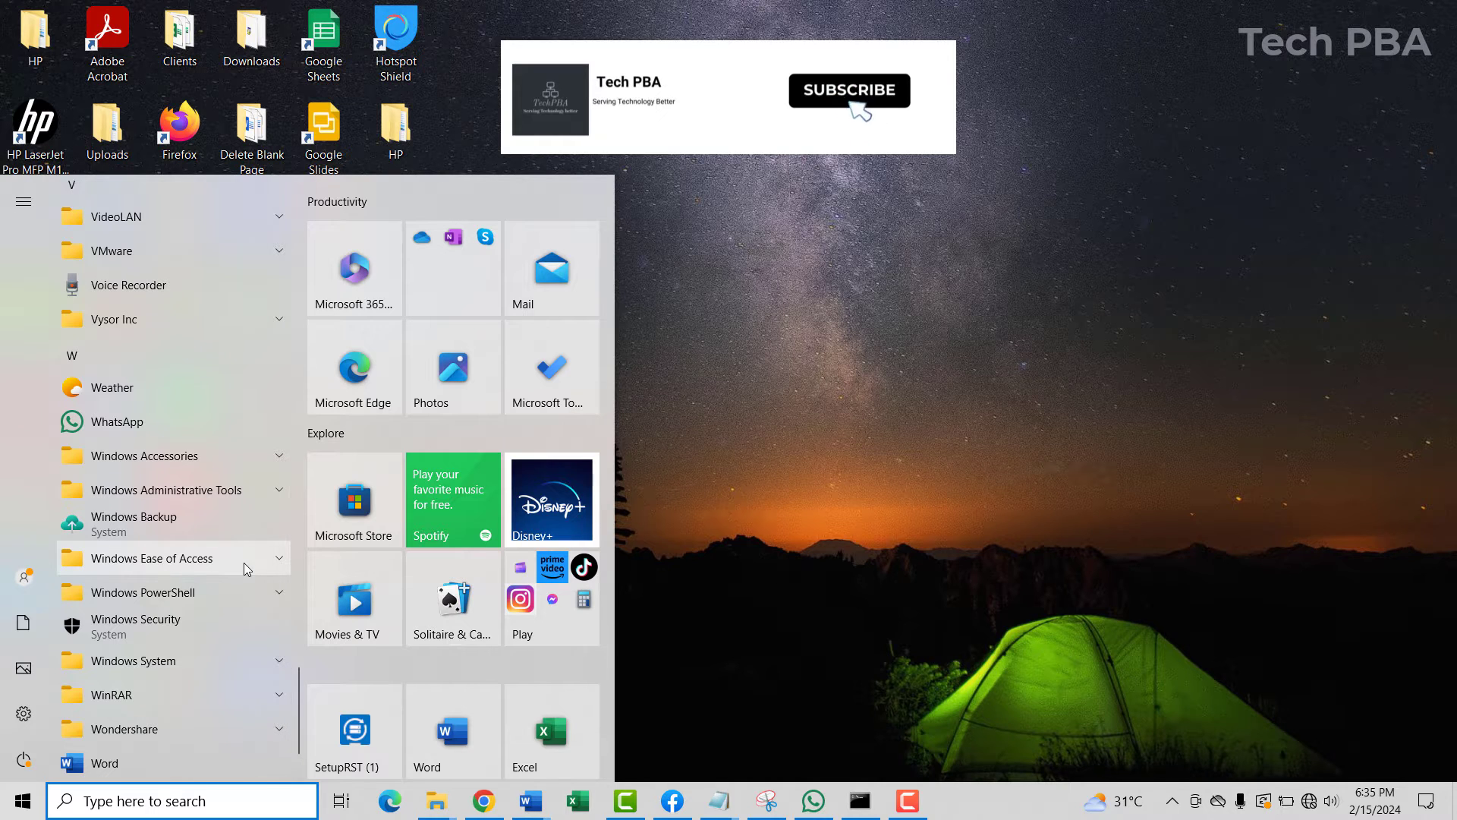
{"action": "left_click", "coordinate": [152, 558]}
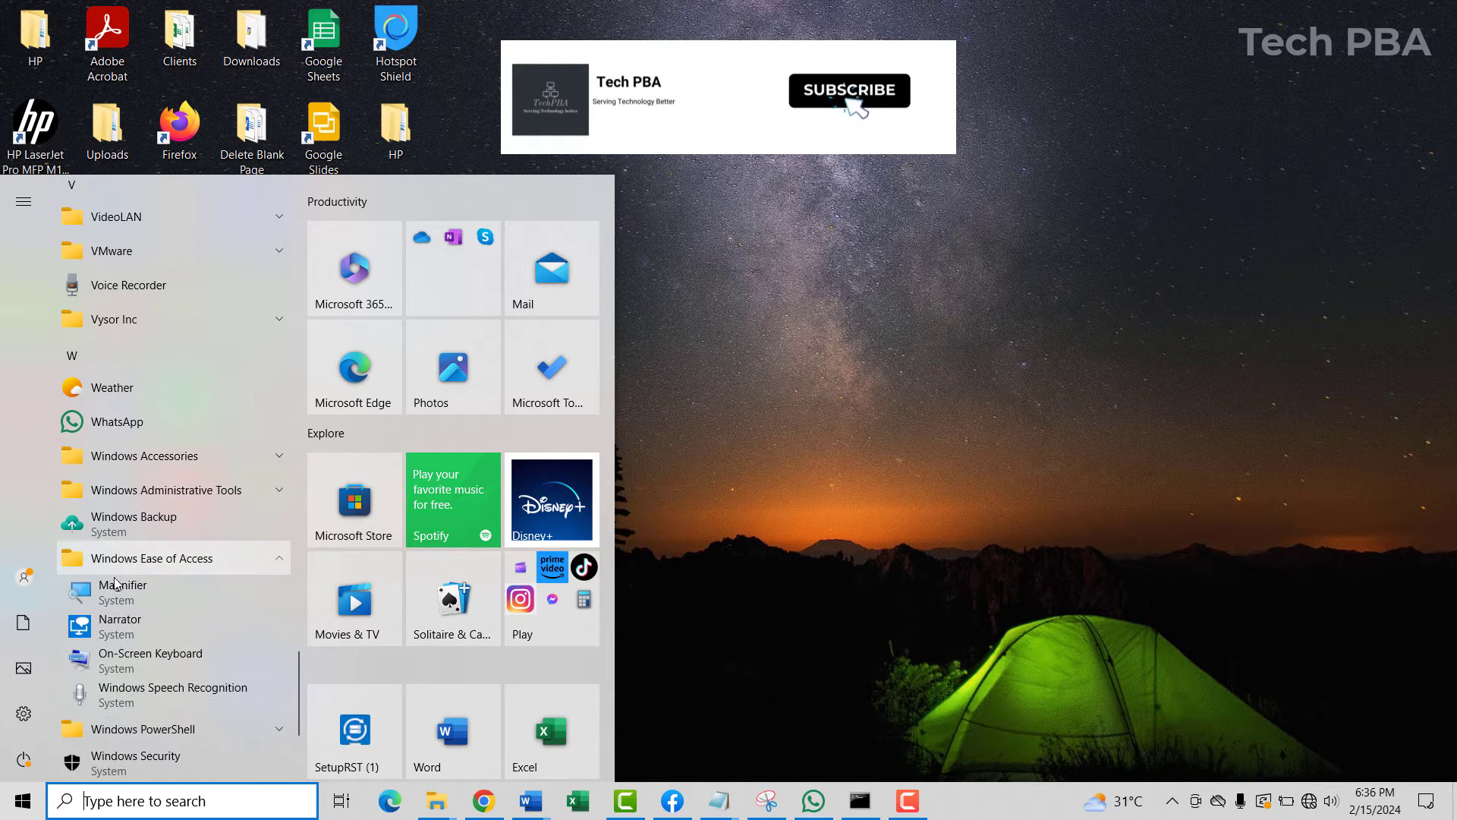
{"action": "mouse_move", "coordinate": [152, 662]}
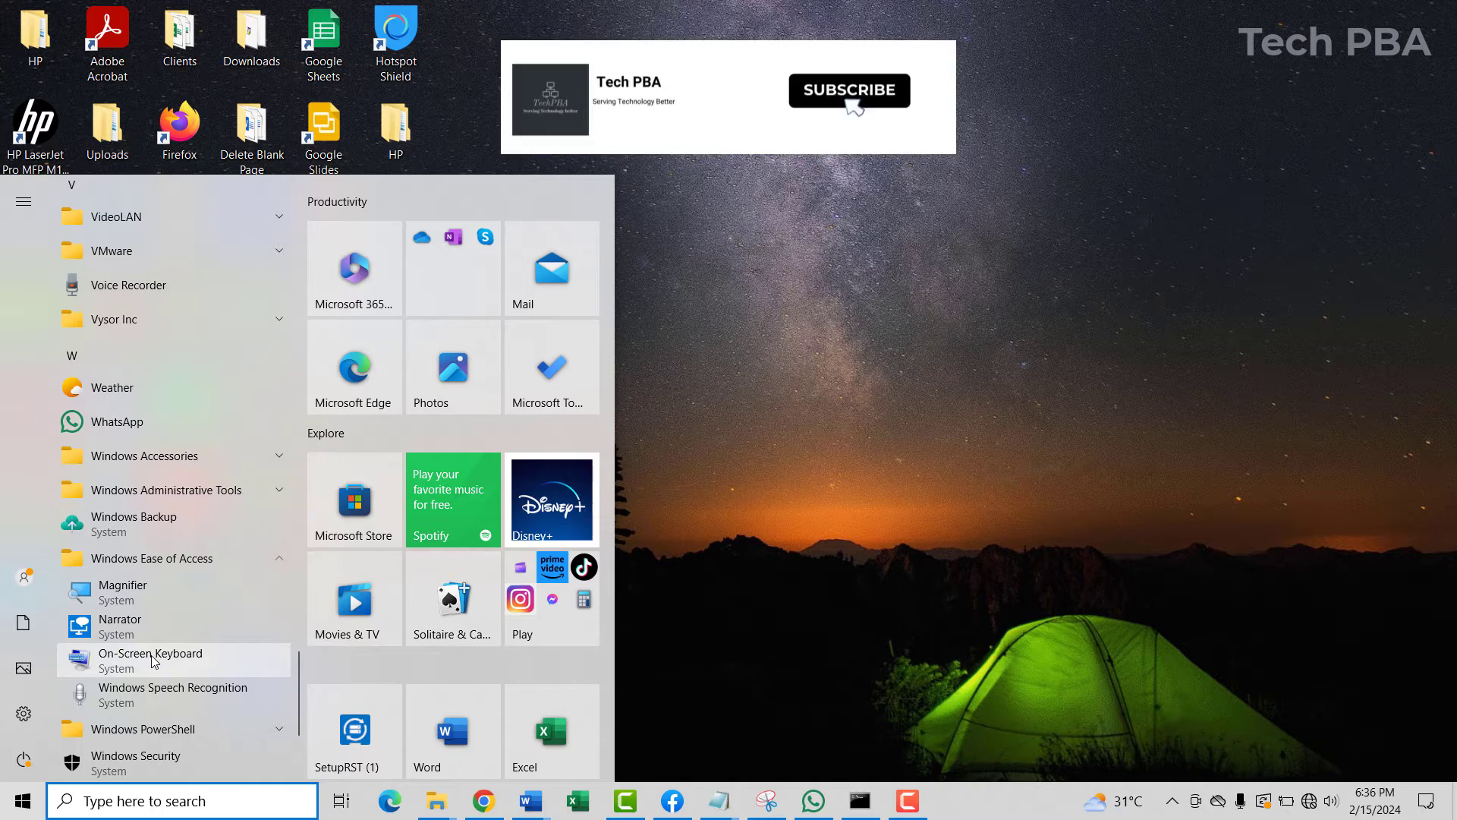
{"action": "left_click", "coordinate": [150, 653]}
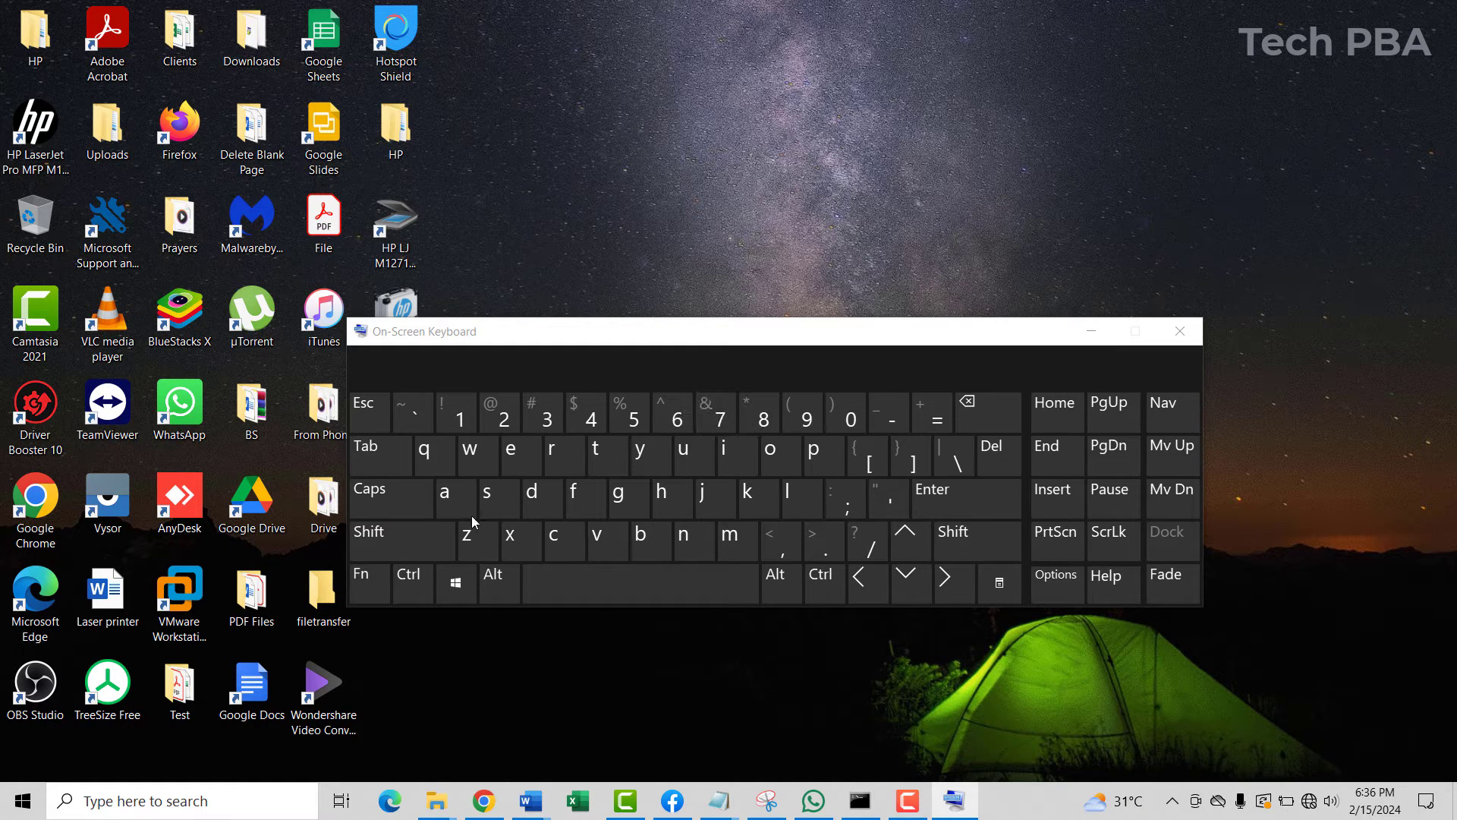
Step: Try the virtual keyboard, then close its window from the title bar
{"action": "left_click", "coordinate": [400, 540]}
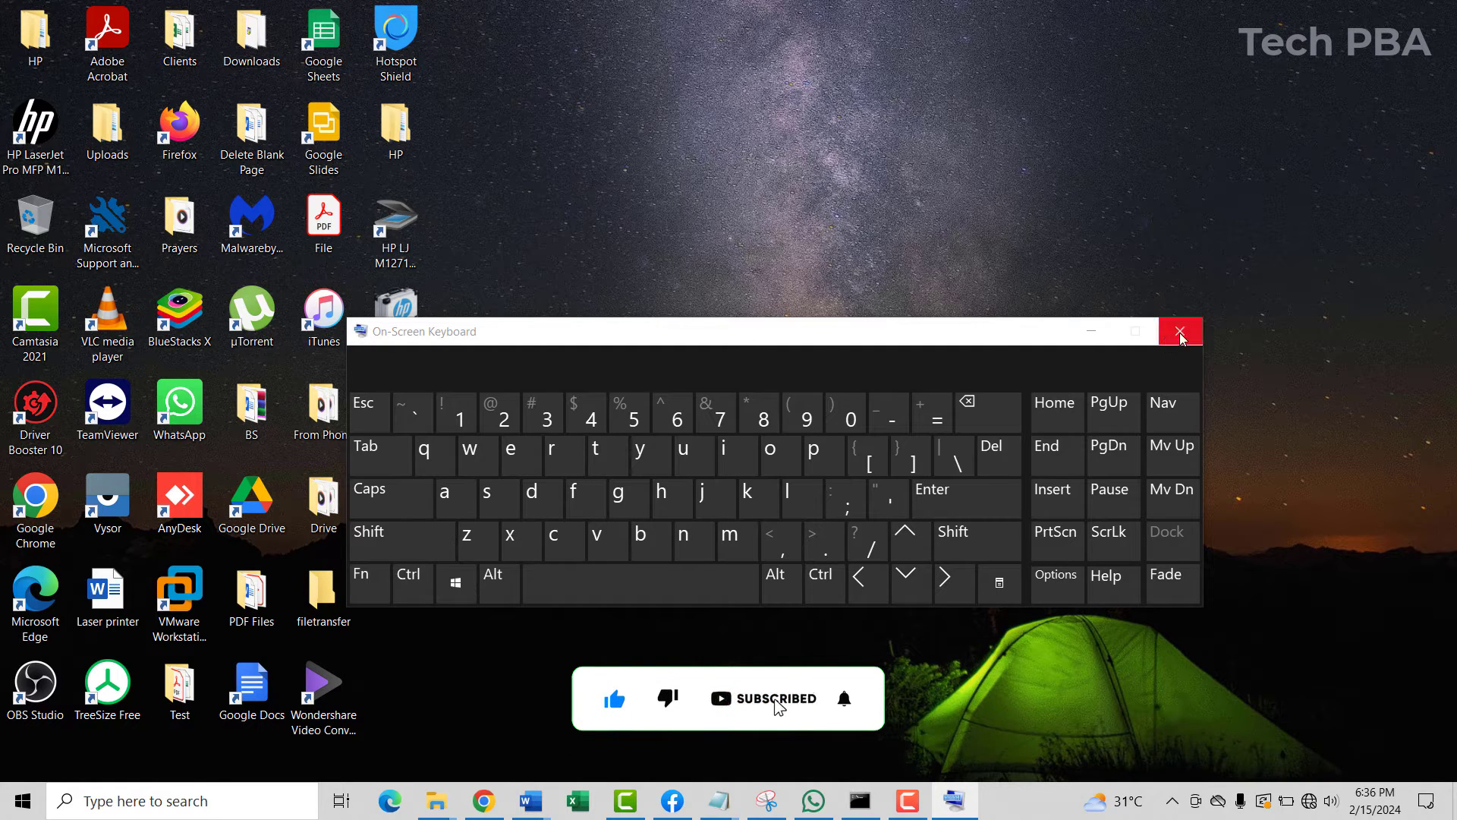
{"action": "left_click", "coordinate": [1181, 331]}
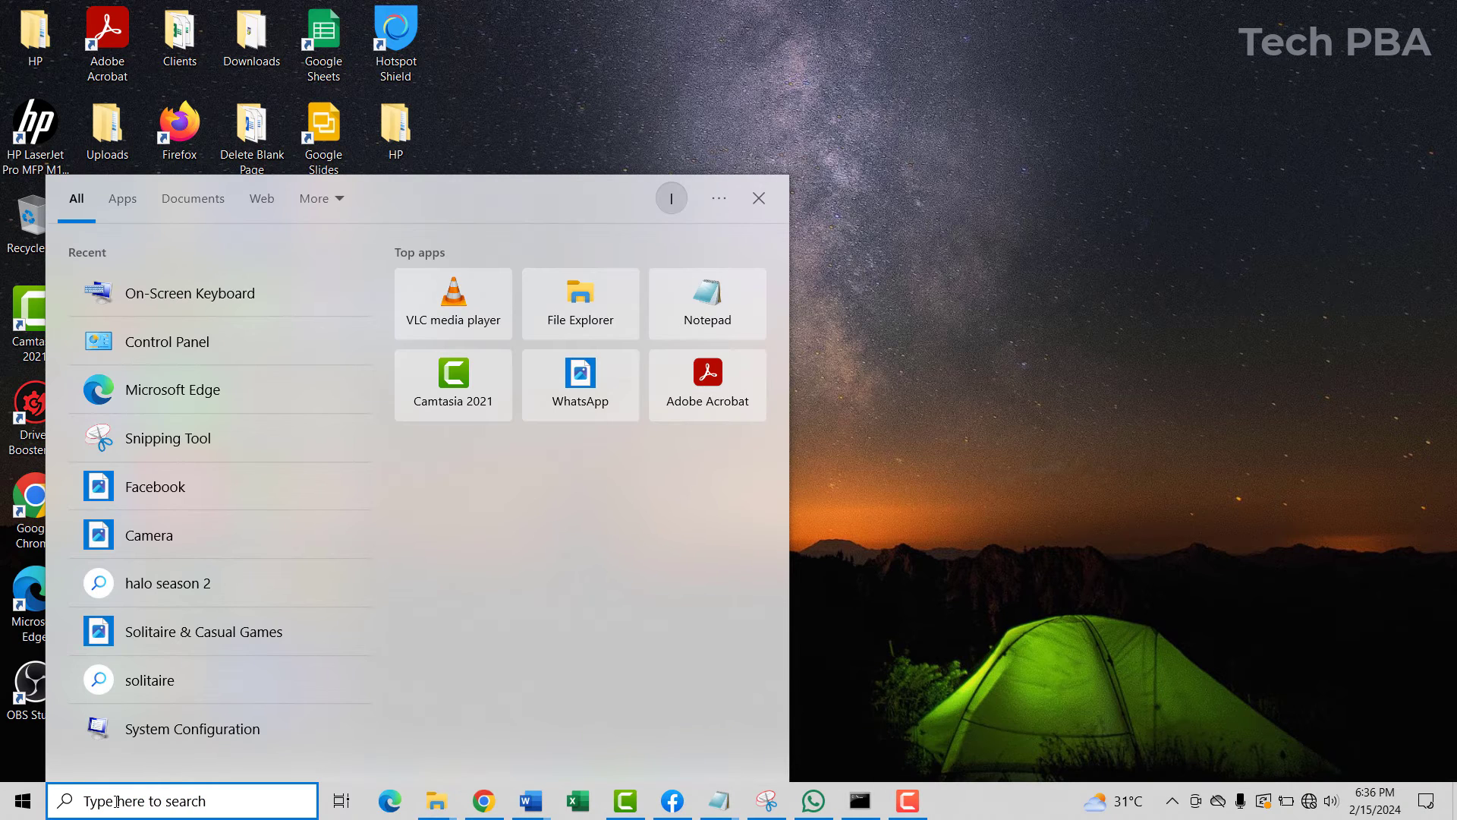
Step: Search "on s" in the taskbar and launch On-Screen Keyboard from the results
{"action": "type", "text": "on screen"}
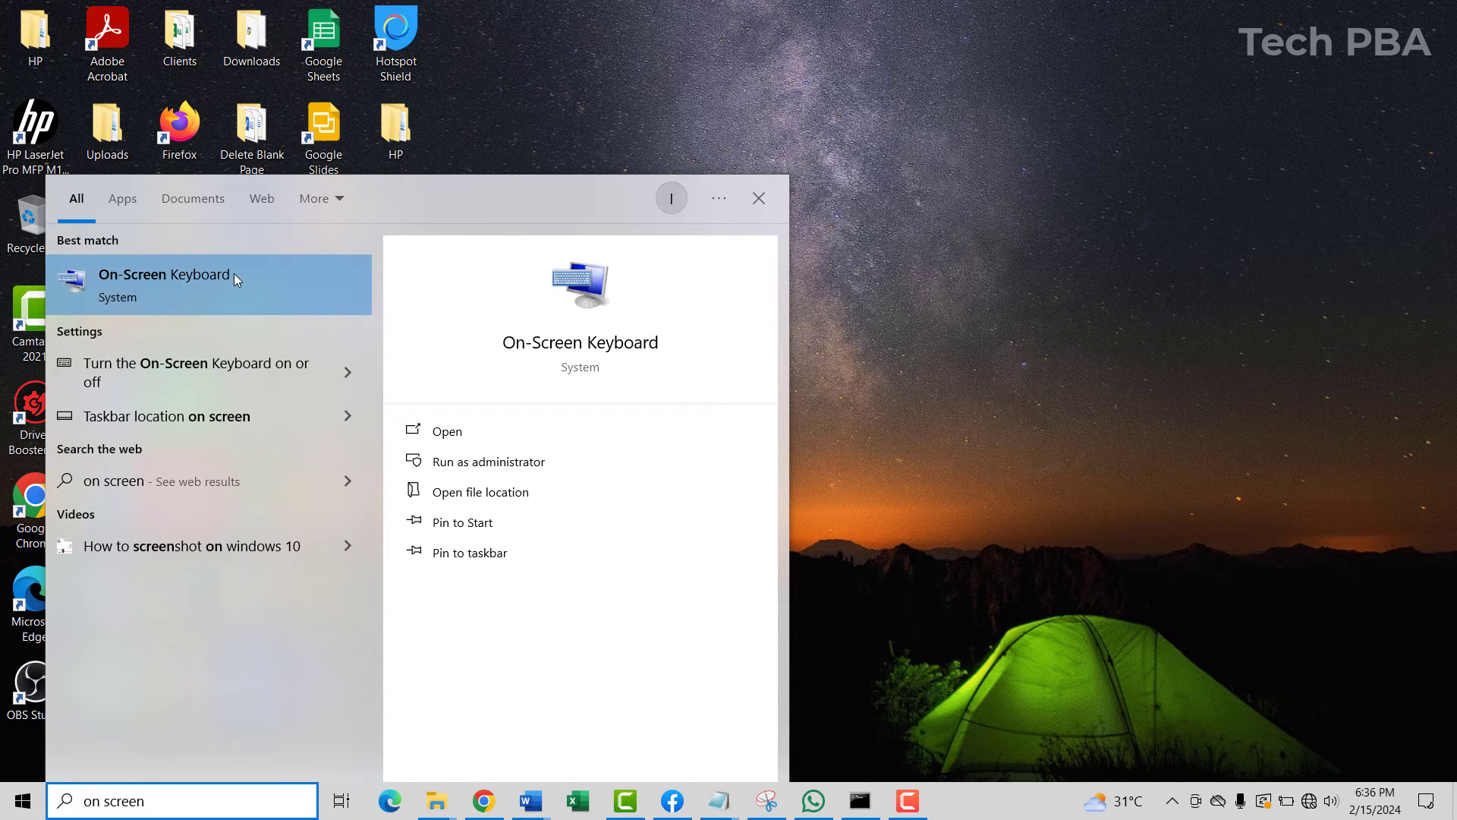
{"action": "mouse_move", "coordinate": [549, 350]}
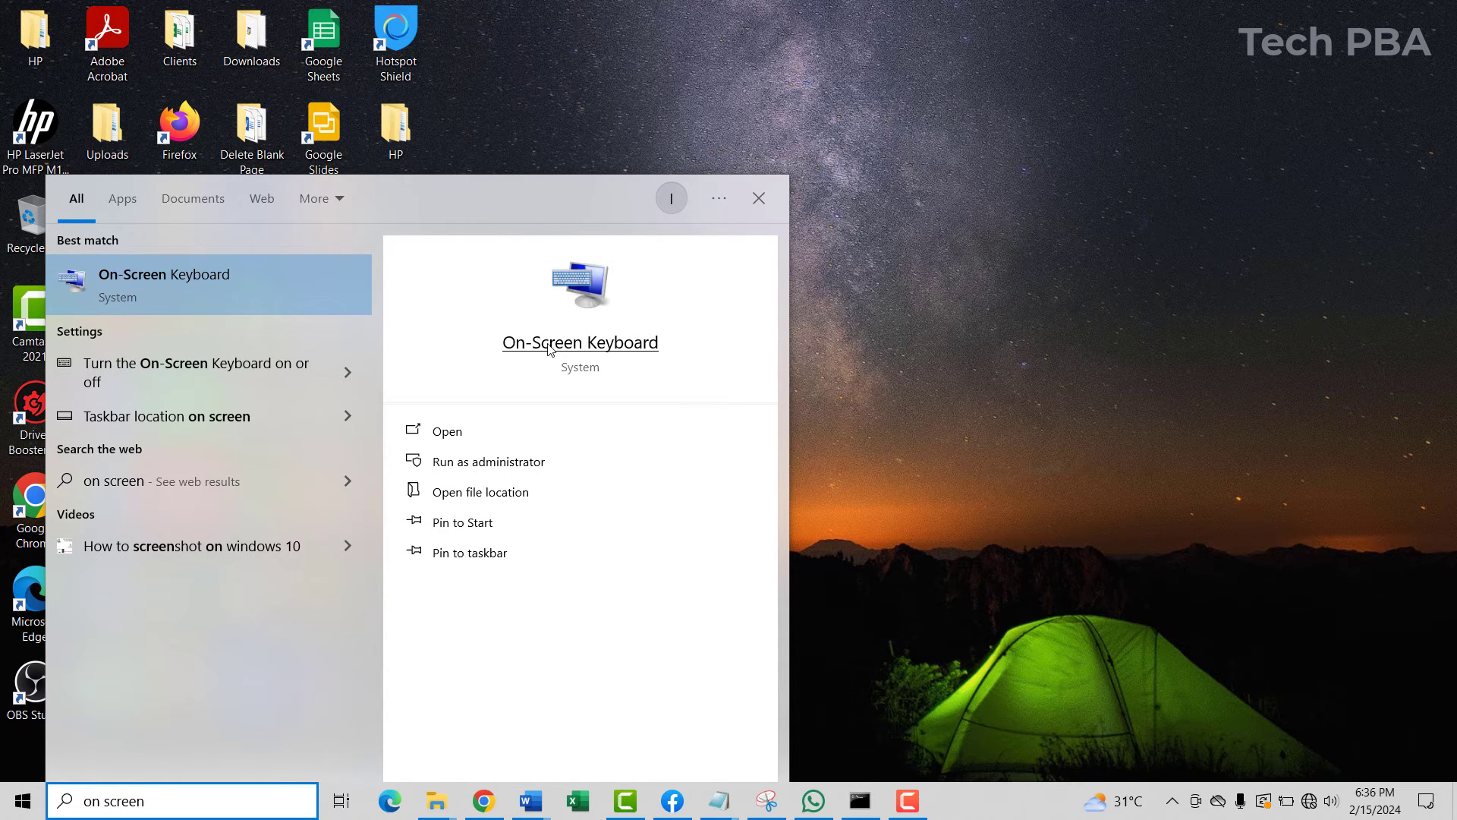
{"action": "left_click", "coordinate": [446, 431]}
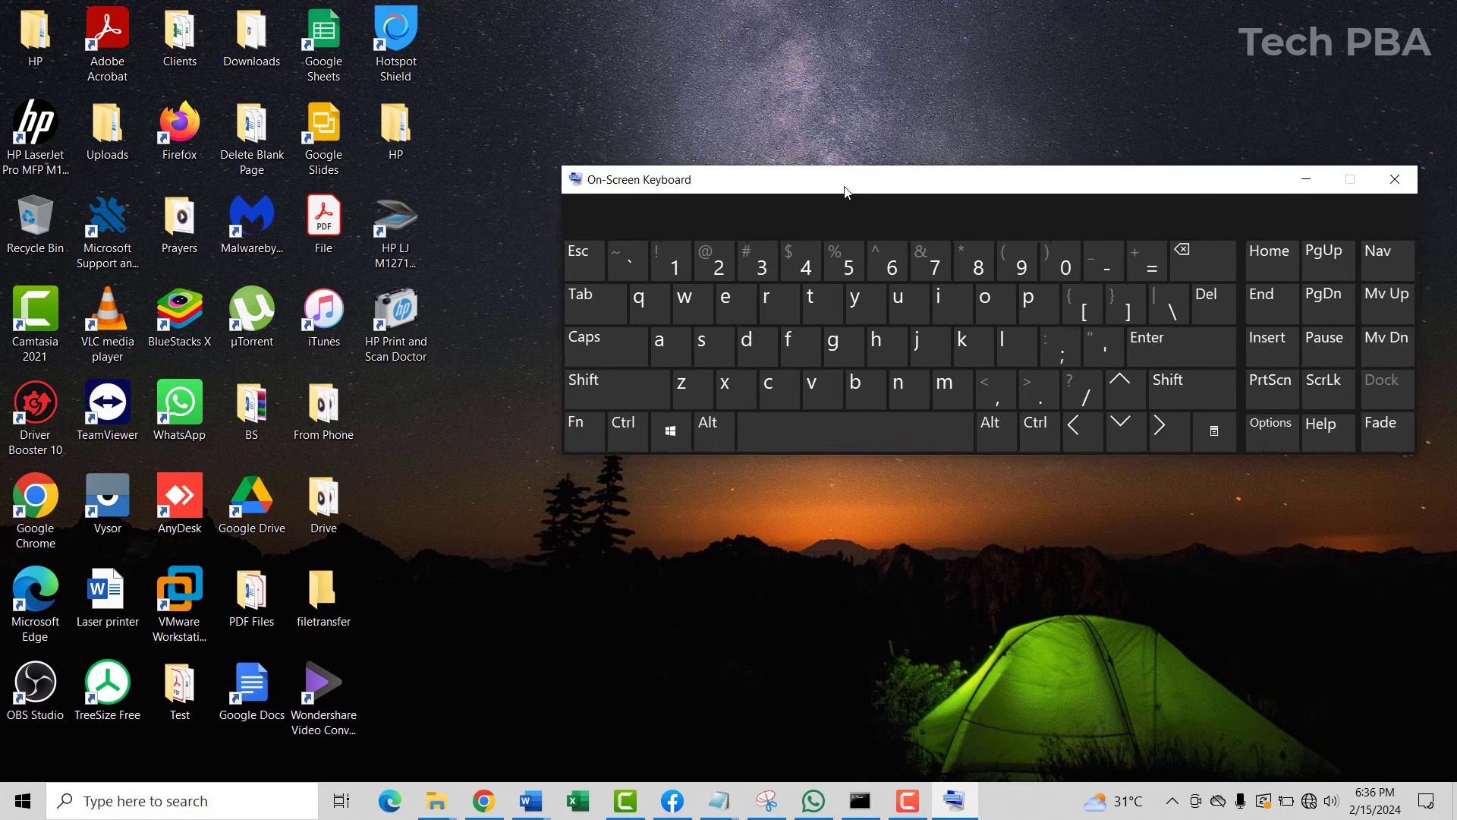
Step: Drag the On-Screen Keyboard window slightly lower toward the screen centre
{"action": "left_click_drag", "start_coordinate": [846, 179], "coordinate": [841, 232]}
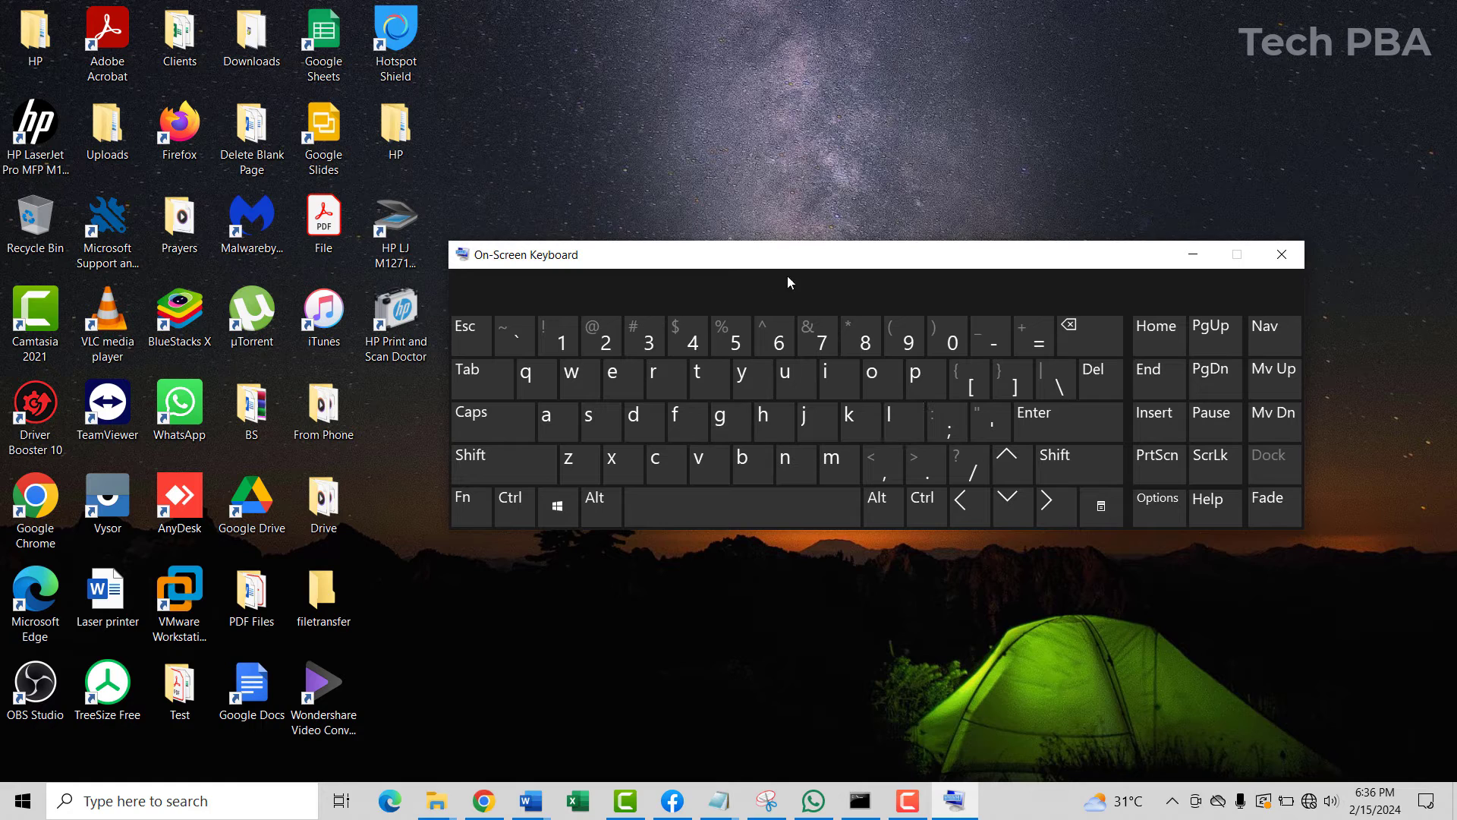
{"action": "mouse_move", "coordinate": [856, 268]}
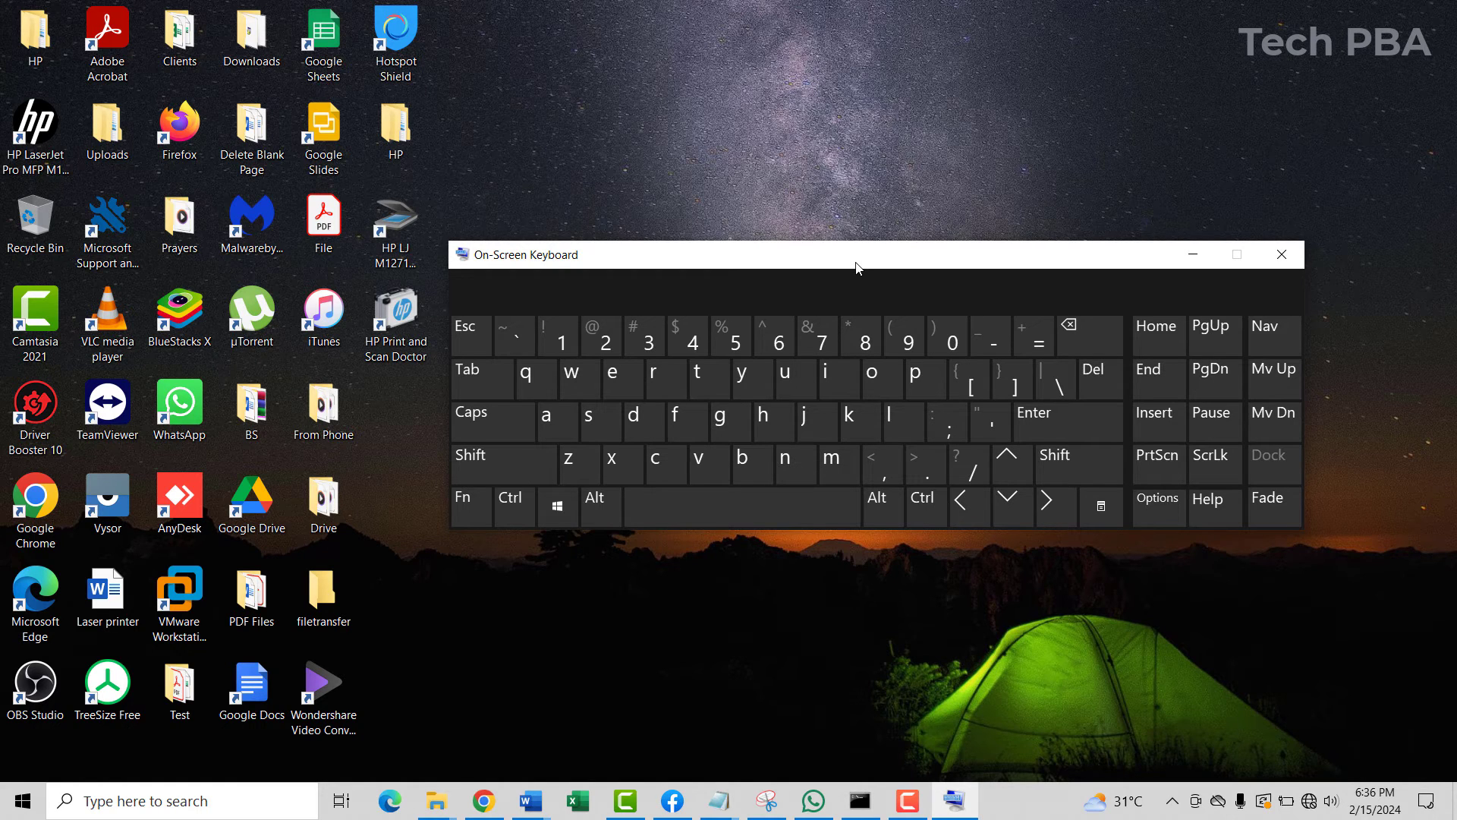